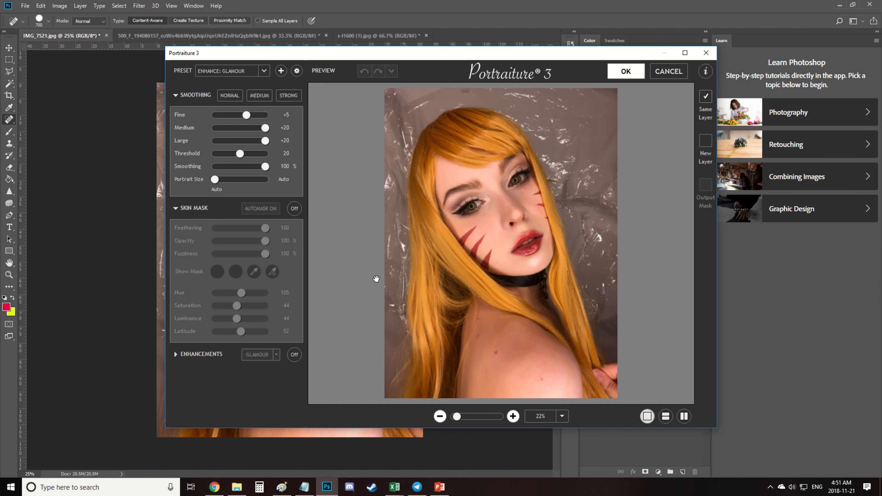
- Apply the Portraiture 3 Glamour skin-smoothing filter to the portrait
click(668, 71)
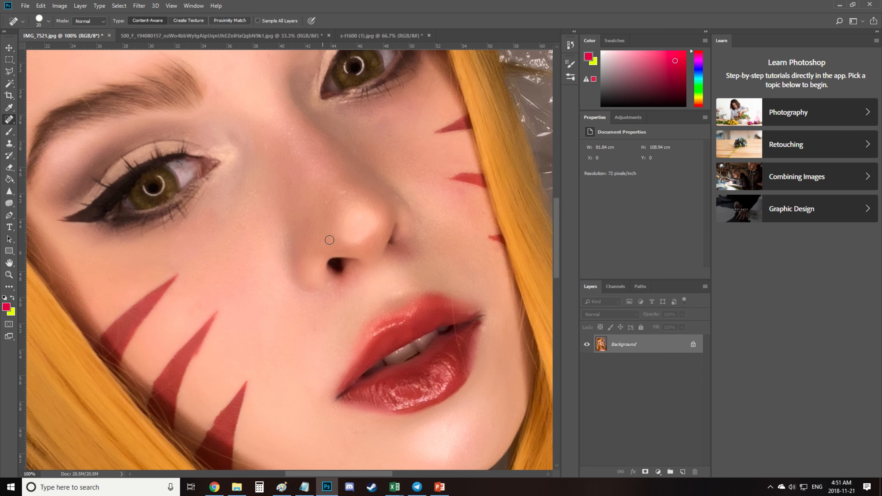
- Spot-heal blemishes down the face, chin, neck and chest with the Content-Aware healing brush
scroll(down, 3)
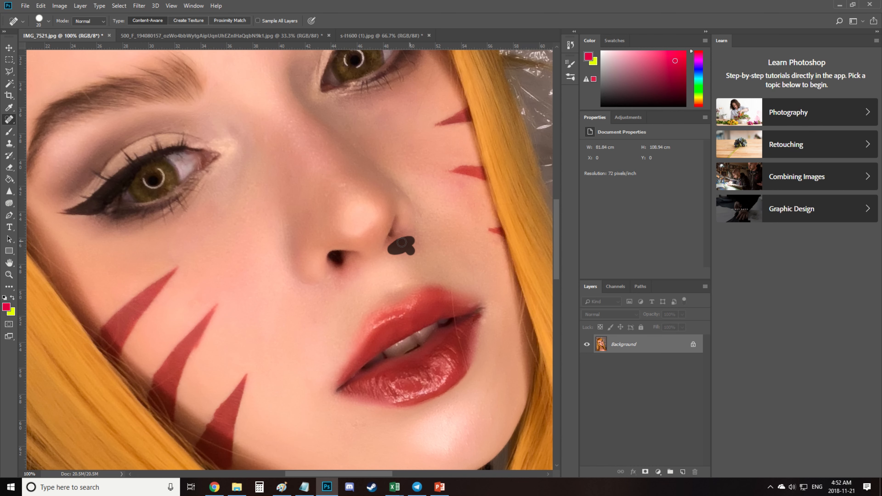
scroll(down, 3)
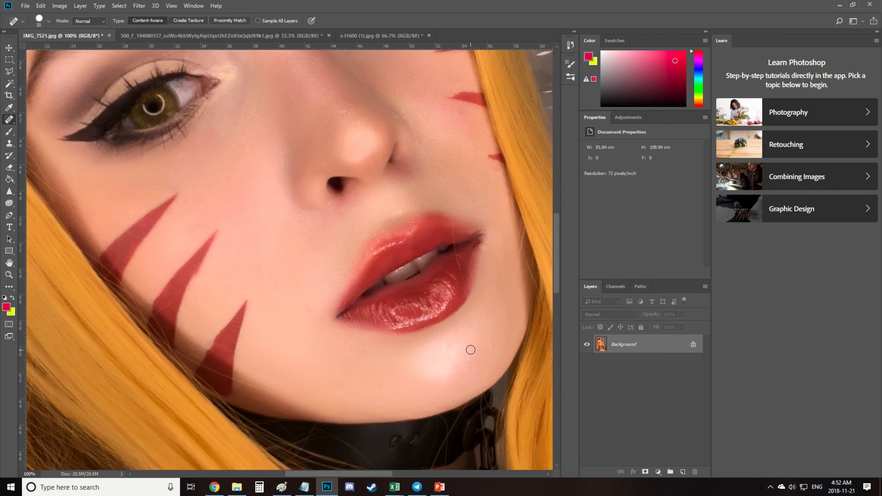
scroll(down, 3)
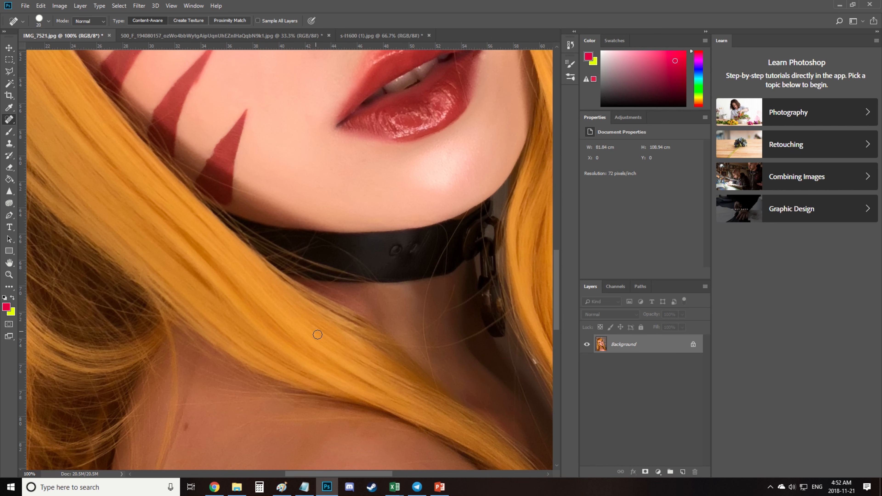
scroll(down, 3)
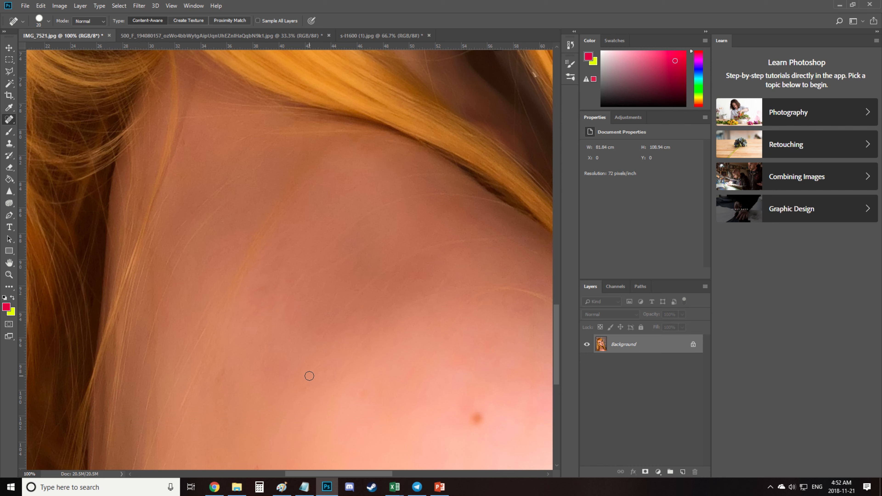
scroll(down, 3)
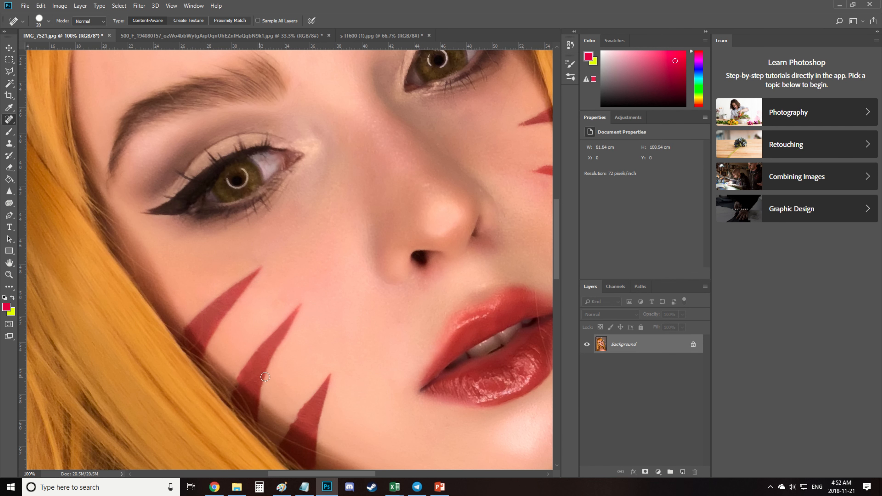
scroll(down, 3)
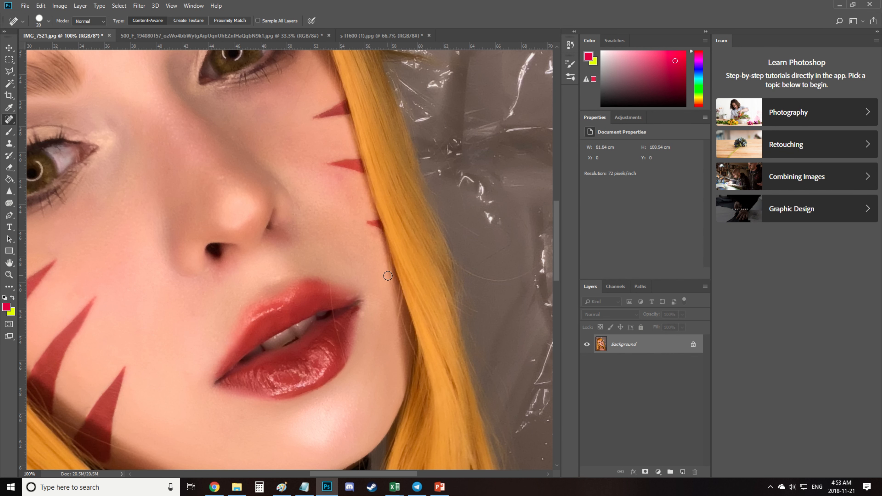
- Warp the cheek near the red stripes and the hair outline in Liquify with a 300 px brush and apply it
click(139, 6)
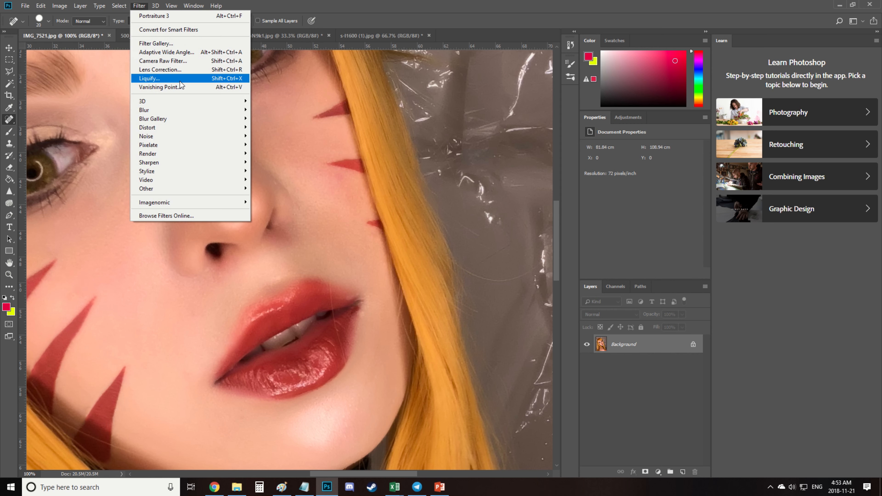
click(149, 78)
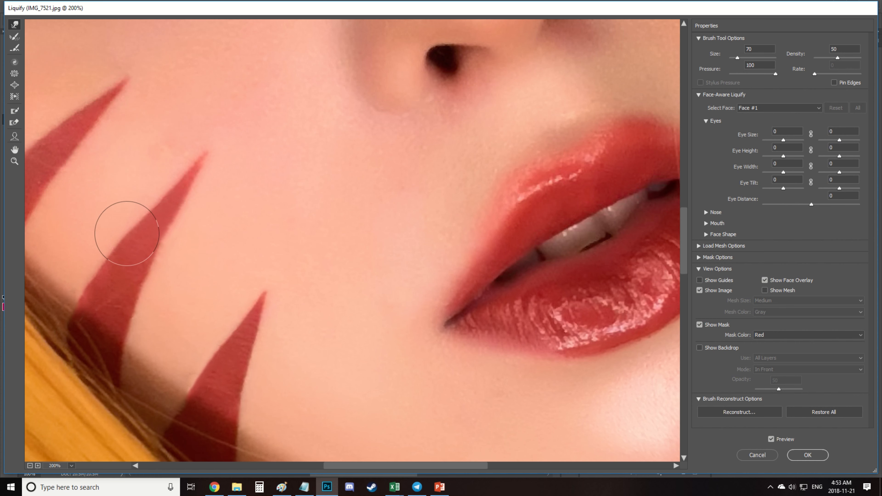
drag(126, 233, 149, 232)
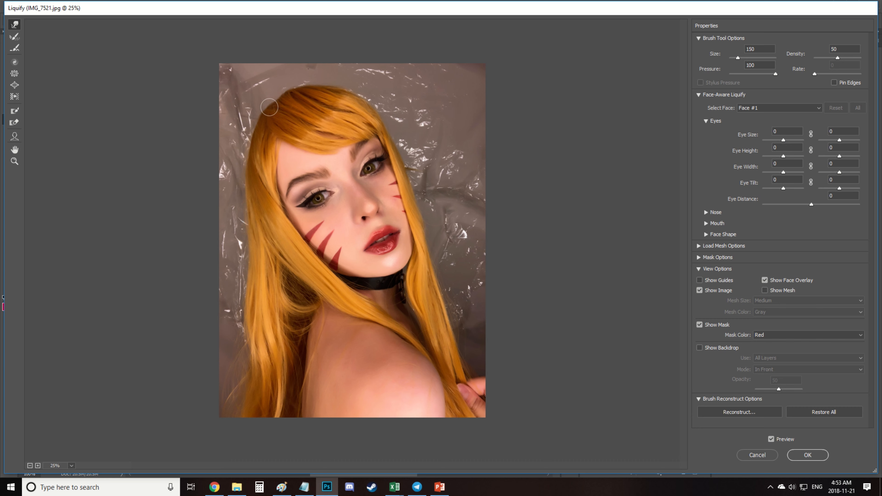
text(300)
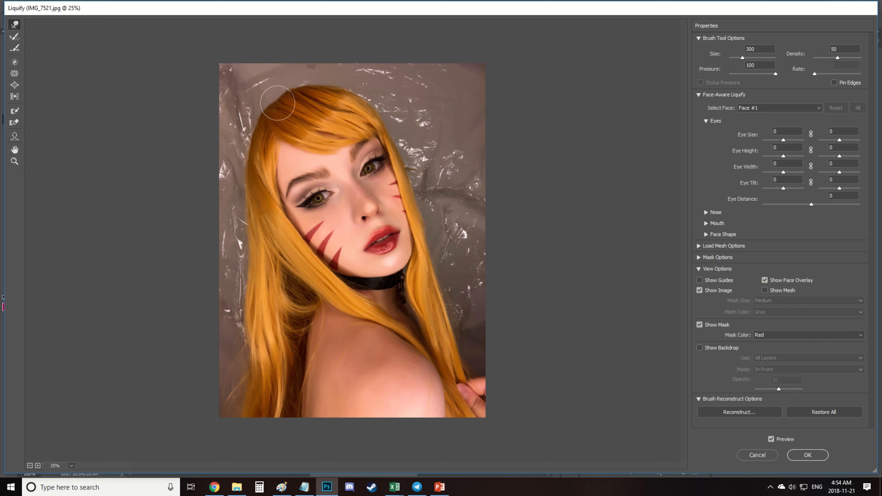
click(806, 456)
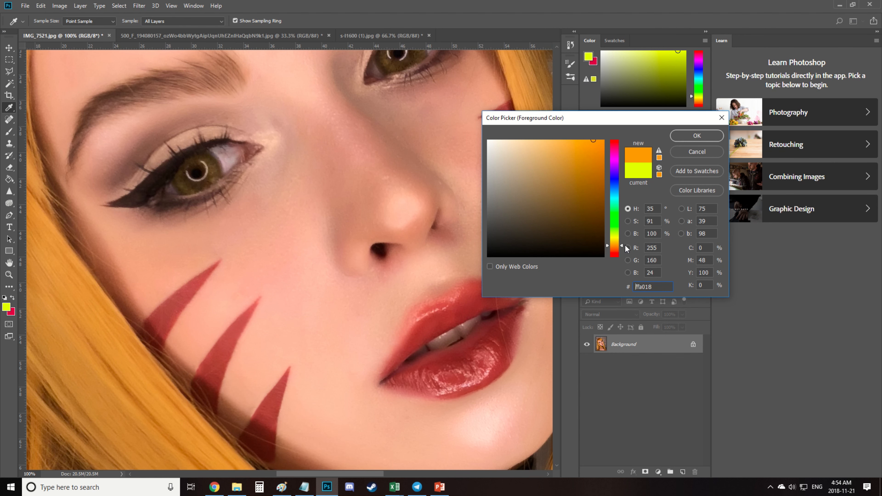
- Pick orange #ff9600 and brush it at low opacity over both irises
click(696, 135)
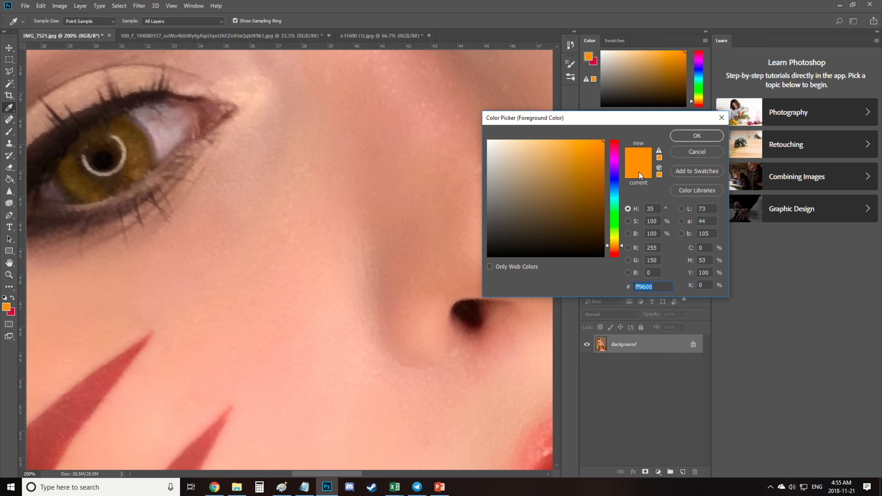
click(696, 135)
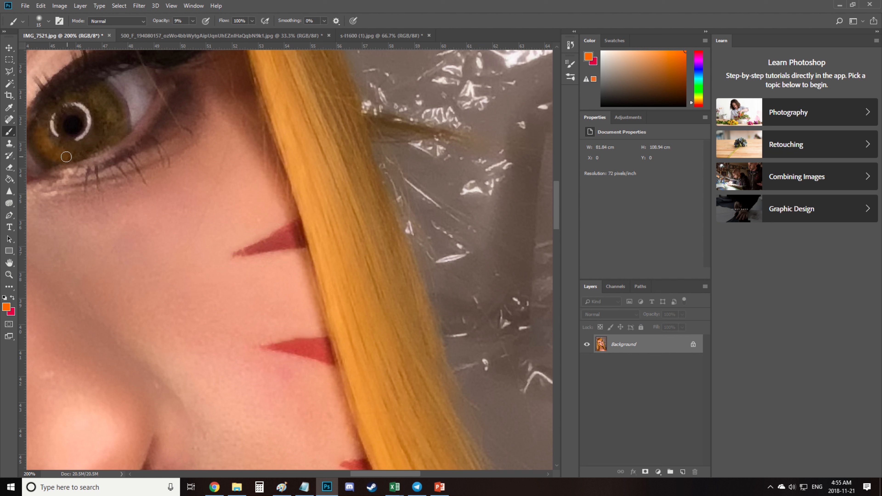
drag(67, 156, 124, 115)
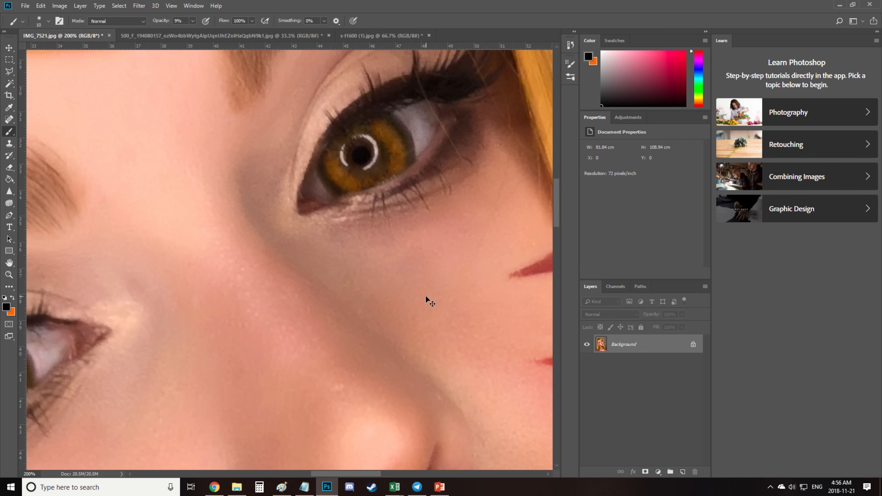
- Run an Image > Adjustments tonal tweak on Layer 1 before flattening to Background
click(59, 5)
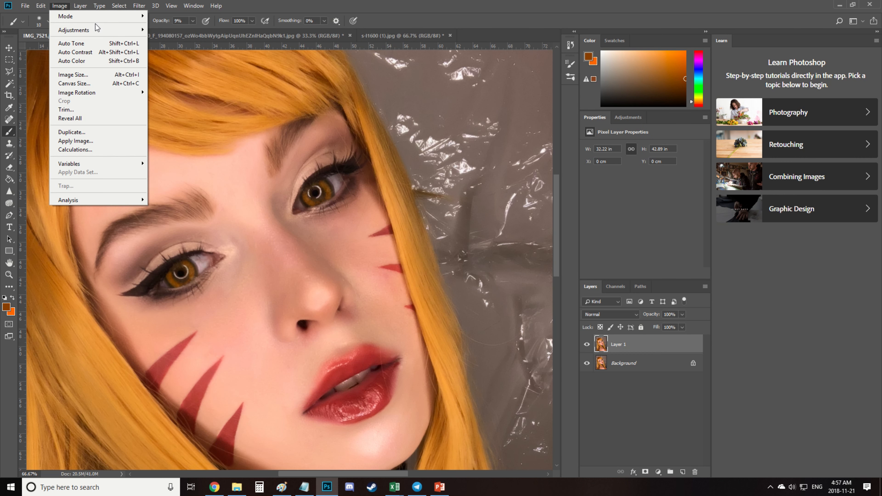
click(73, 30)
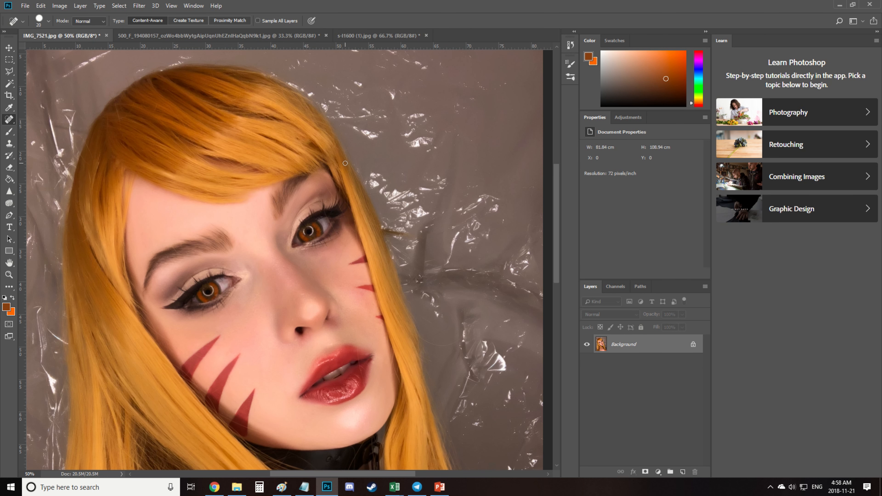
- Heal stray hairs atop the wig and set the brush to about 11% opacity for a yellow tint
drag(345, 163, 236, 166)
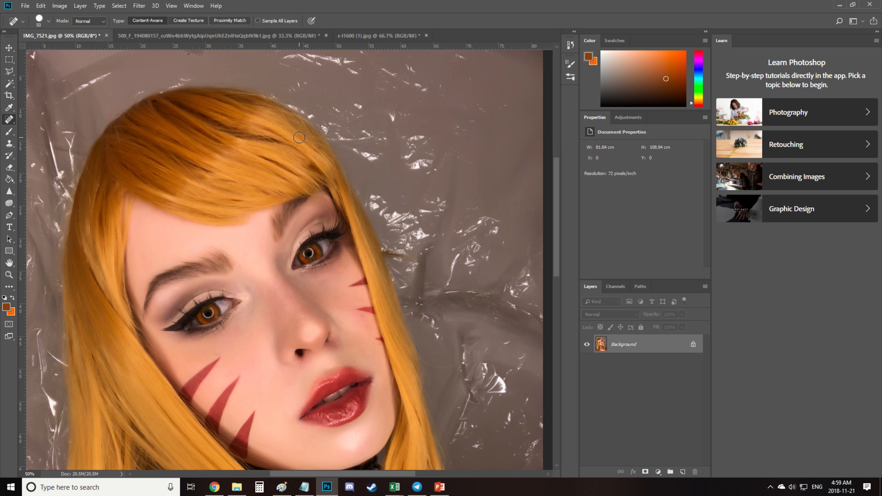
scroll(down, 3)
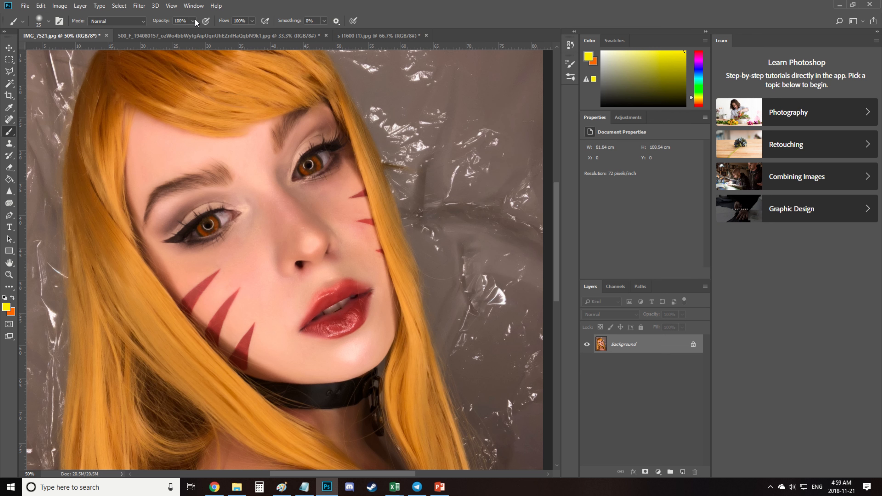
click(194, 21)
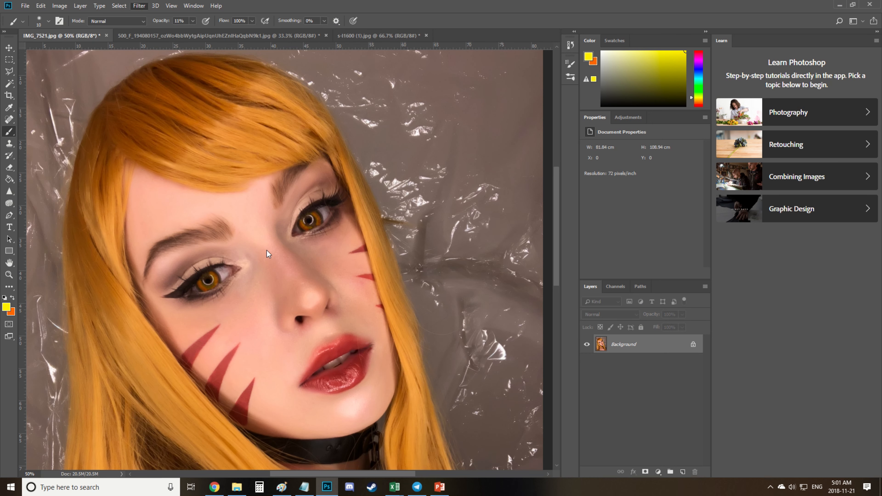
- Reshape each orange iris in Liquify with a 60 px brush and commit the changes
click(138, 6)
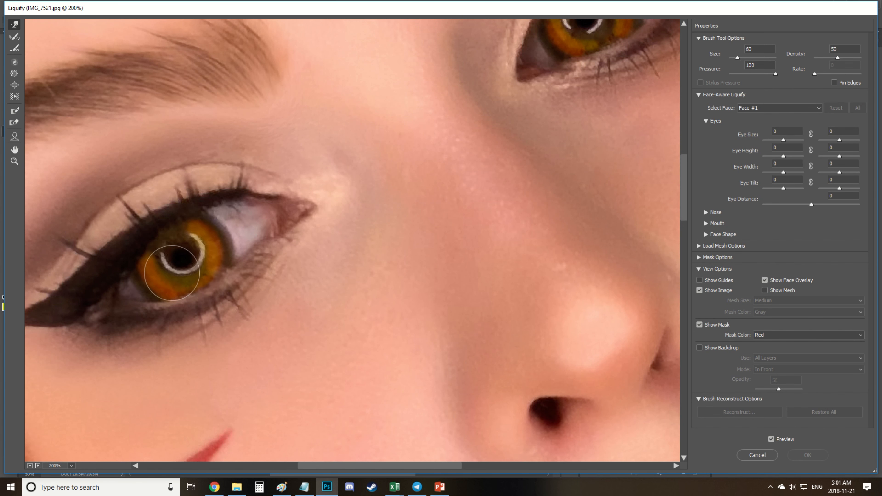
drag(170, 275, 180, 254)
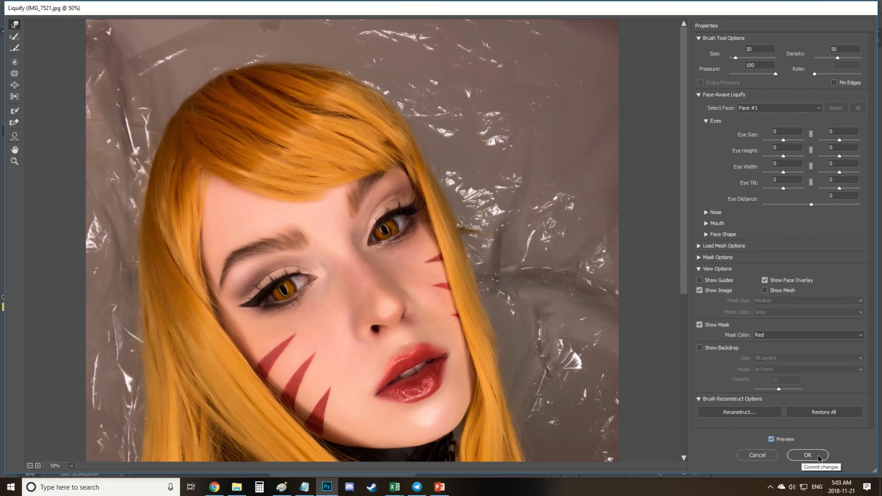
click(807, 456)
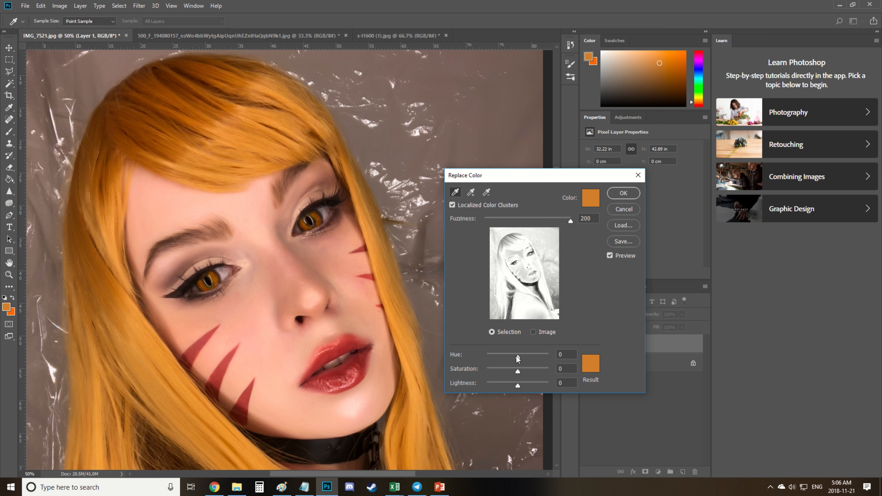
- In Replace Color set Saturation about -56 and Lightness +5 to turn the wig ash blonde
drag(516, 371, 499, 372)
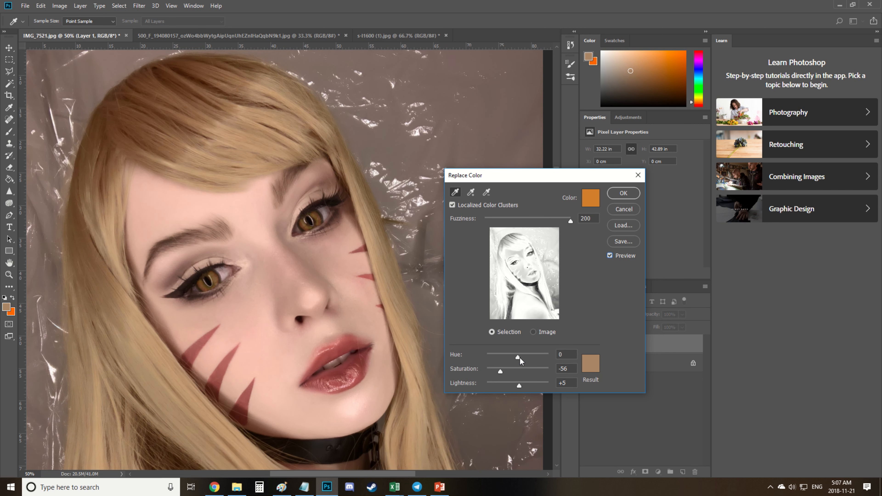
click(566, 354)
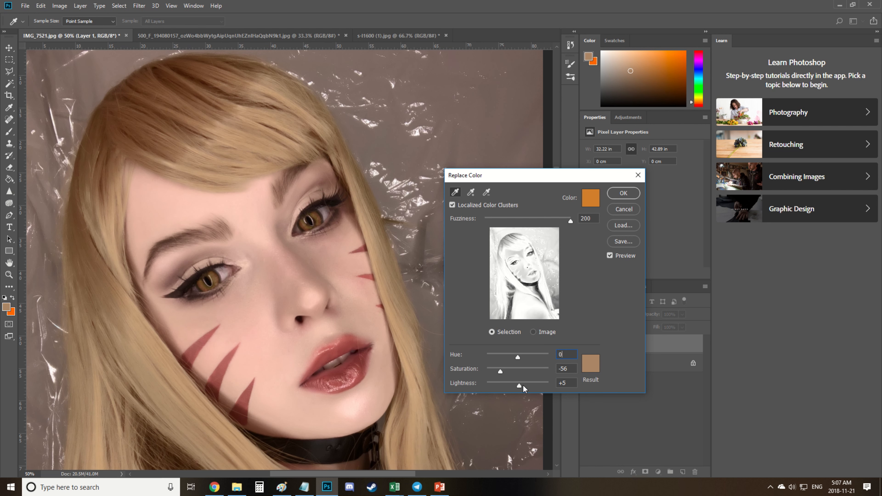
click(623, 193)
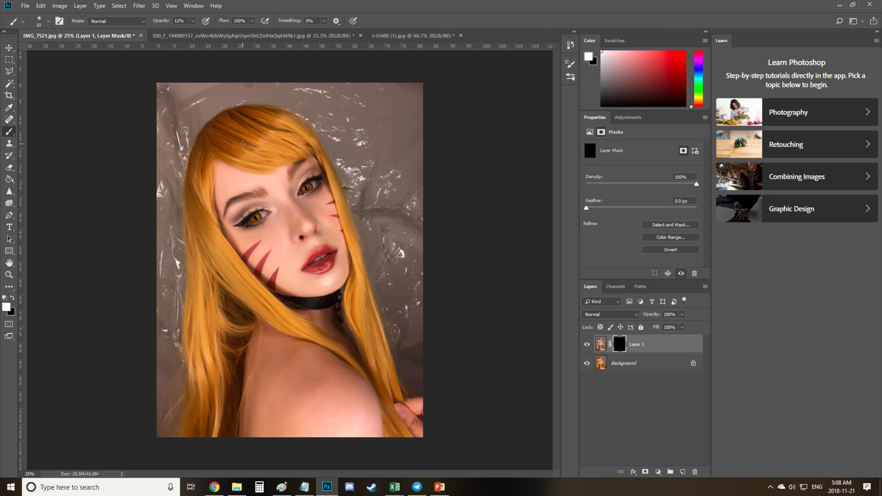
- Paint white on the mask over the wig top, neck strand and shoulder strand to reveal the blonde
drag(188, 32, 218, 32)
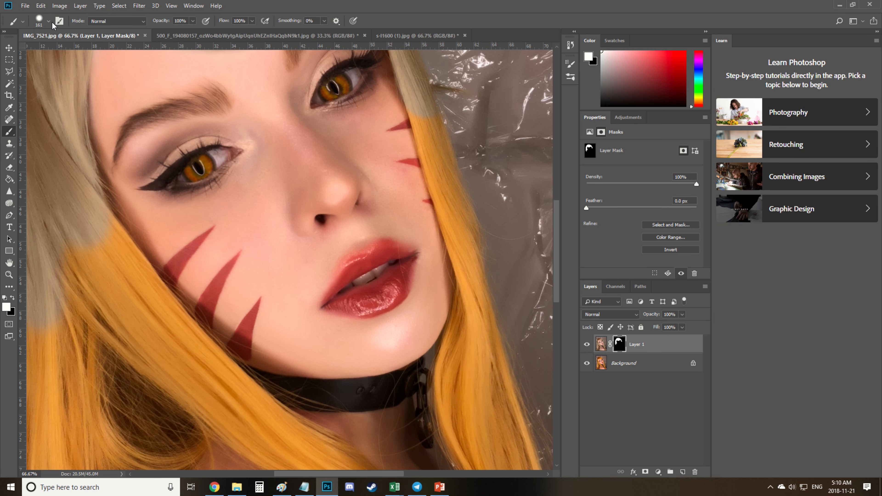
click(48, 20)
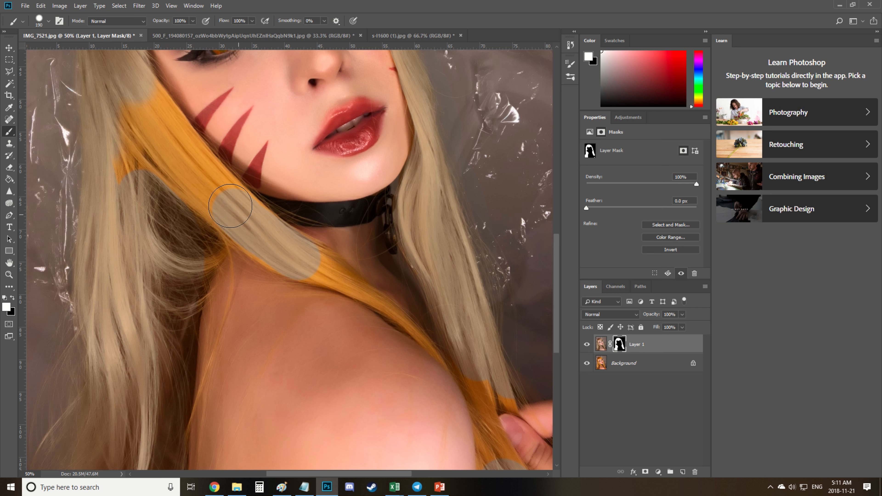
drag(230, 206, 201, 248)
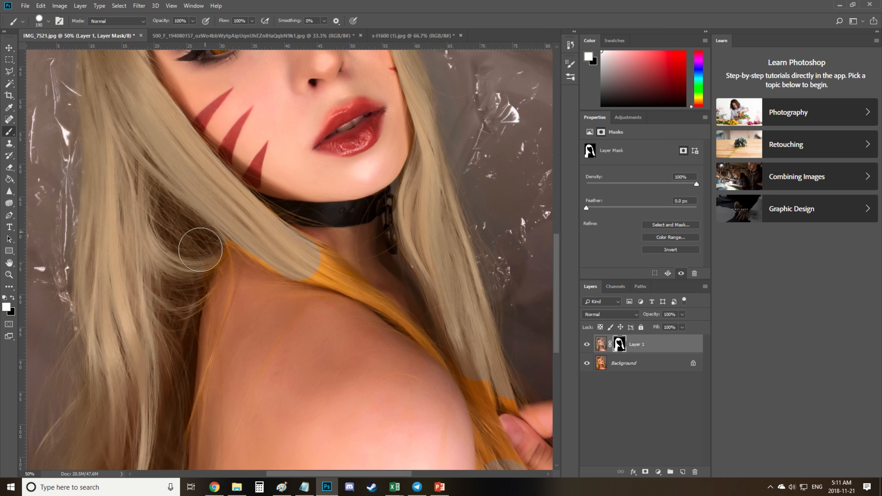
scroll(down, 3)
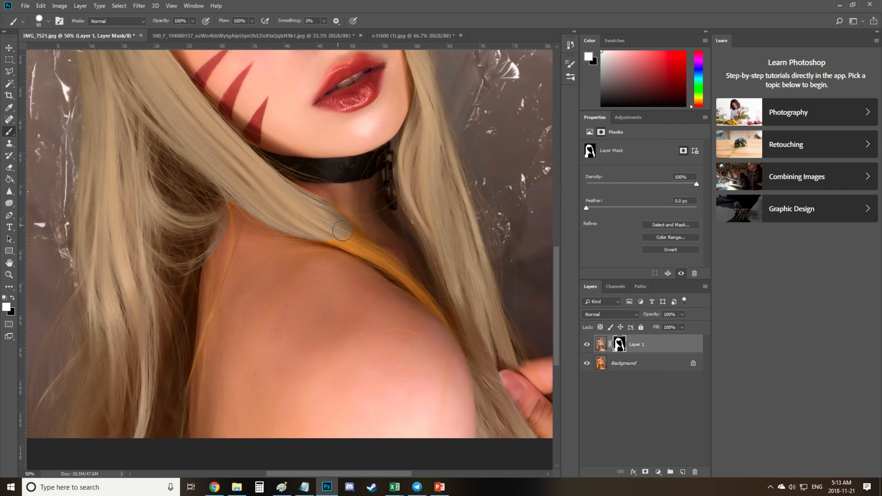
drag(342, 231, 410, 283)
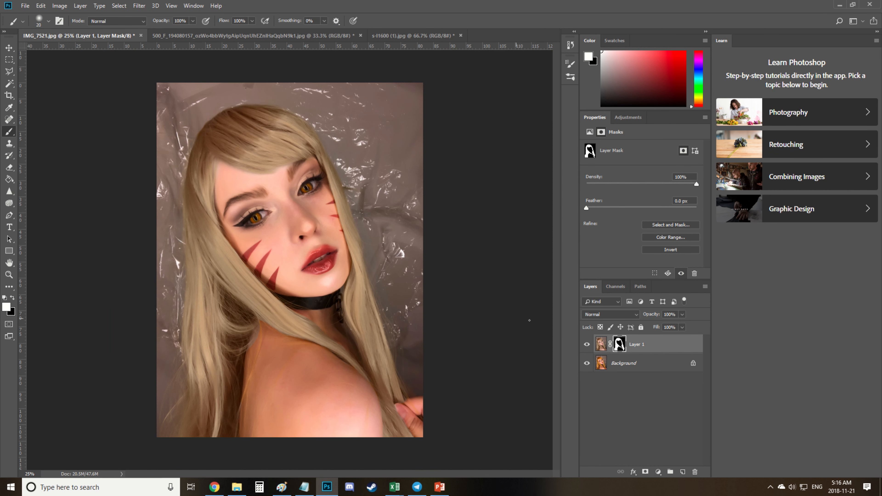
- Mute the orange skin cast with Replace Color (Saturation -24, Lightness +7) on the neck and shoulder
right_click(623, 363)
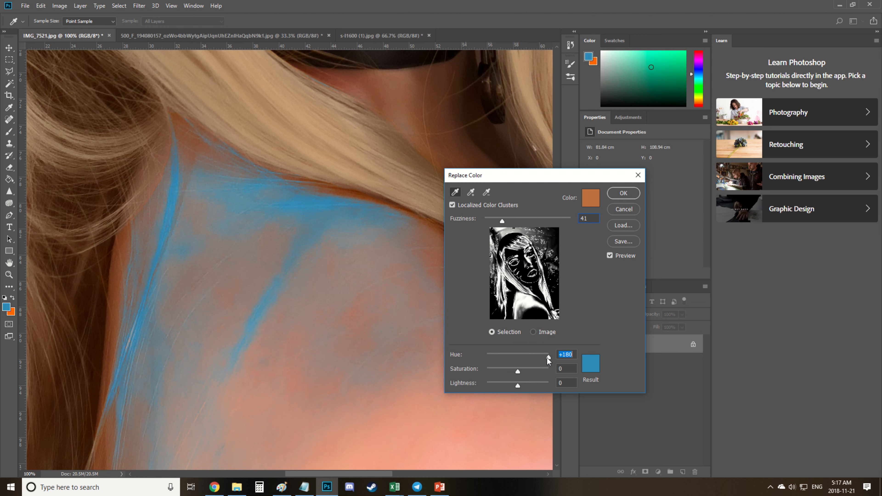
drag(548, 360, 517, 356)
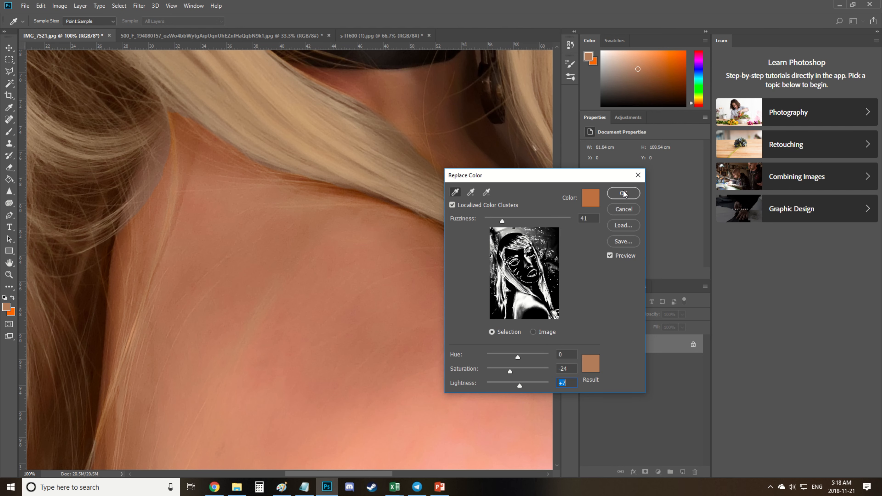
click(623, 193)
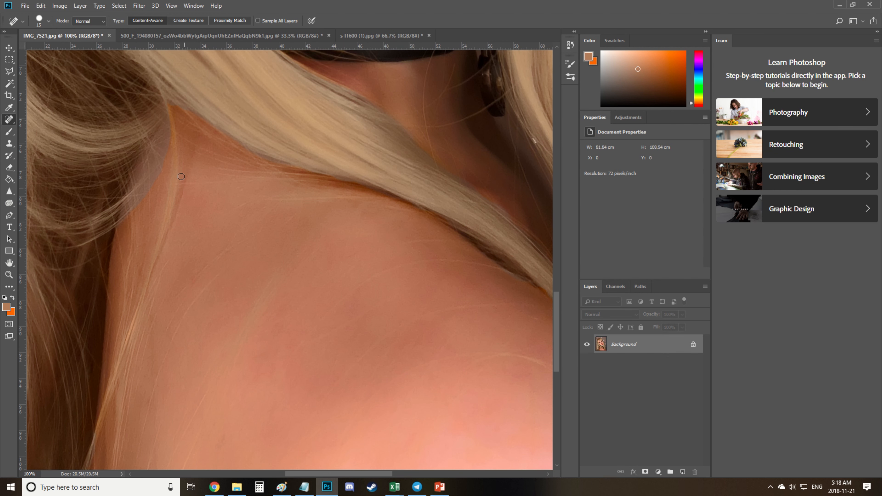
mouse_move(173, 116)
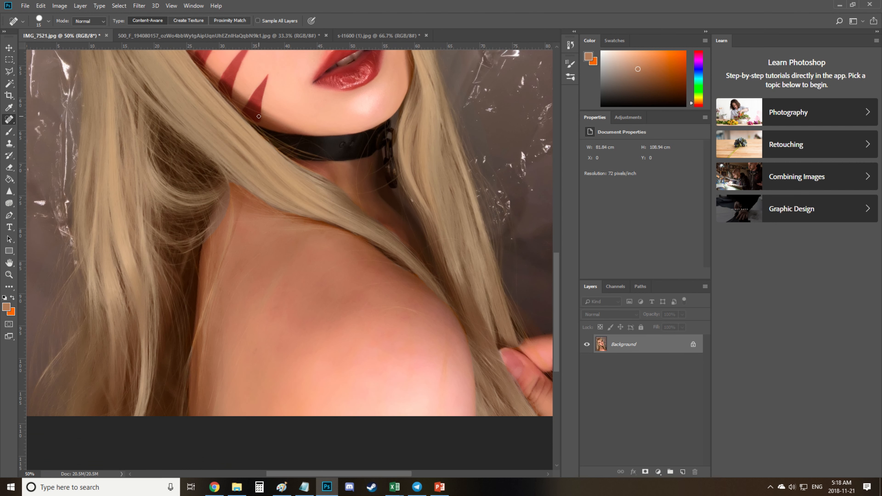
- Apply the Imagenomic Portraiture 3 skin-smoothing filter to the Background copy layer
click(139, 6)
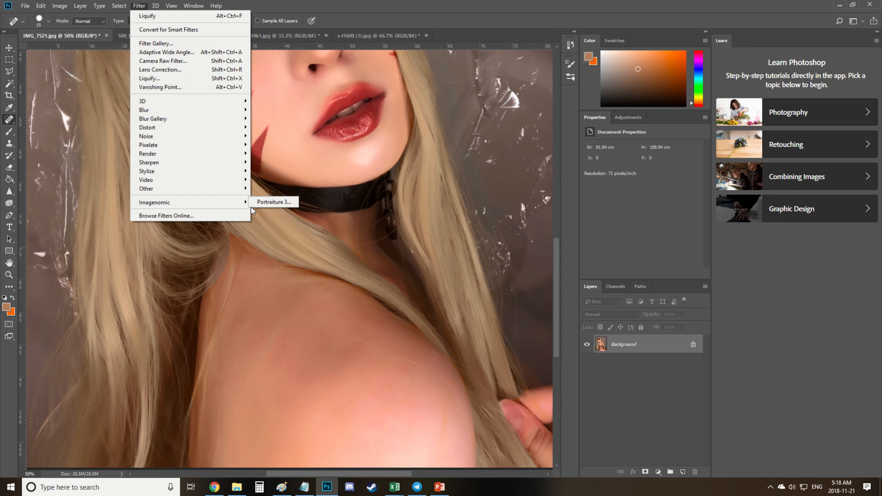
click(274, 202)
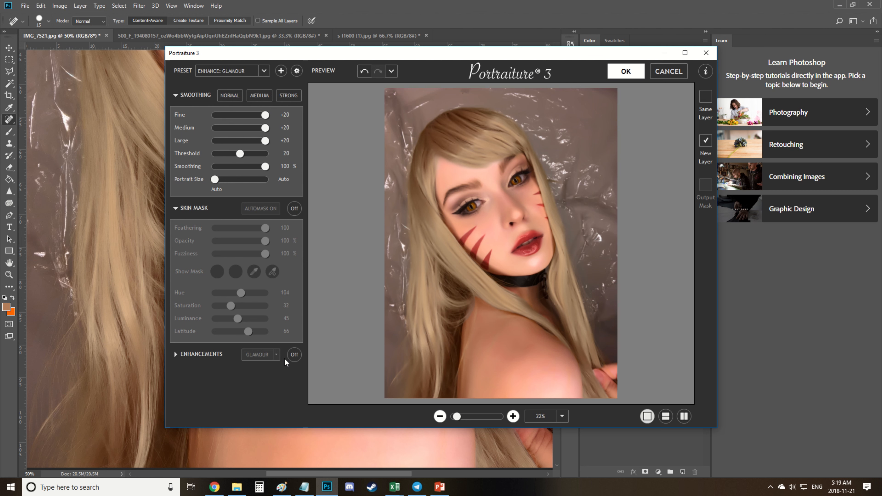
mouse_move(467, 301)
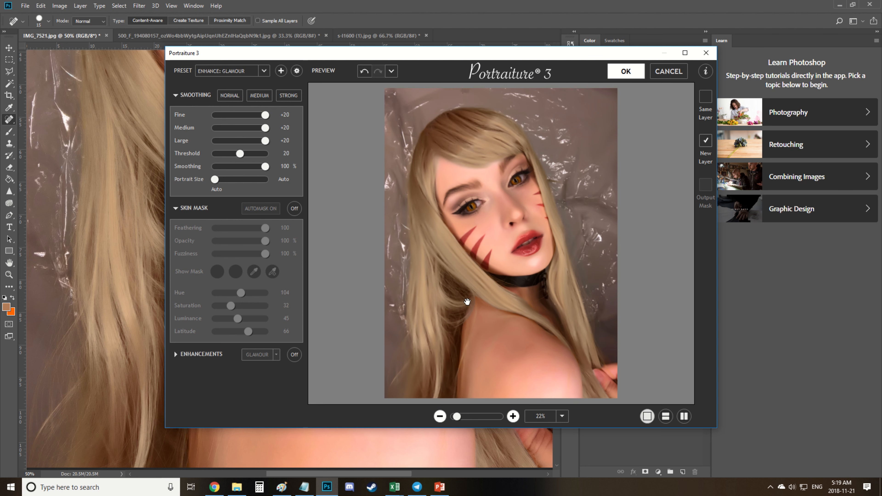
click(624, 70)
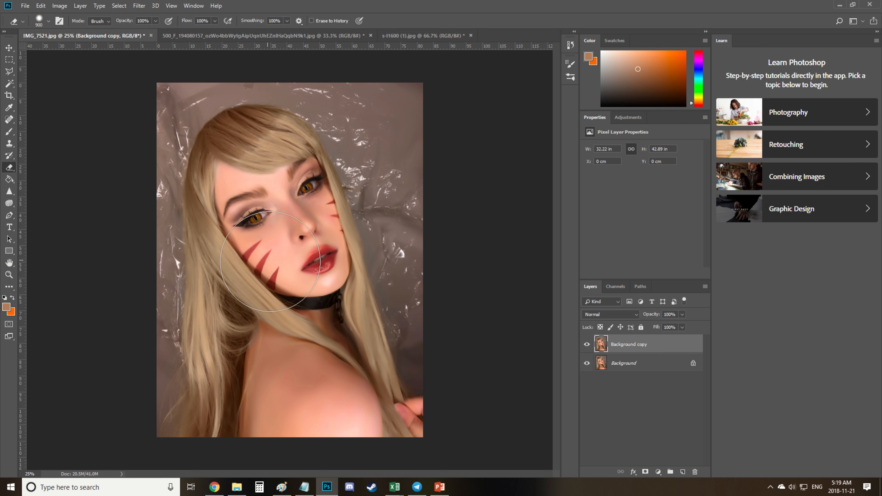
- Erase the smoothing back off the eyes, lips and the hair on the left
click(586, 342)
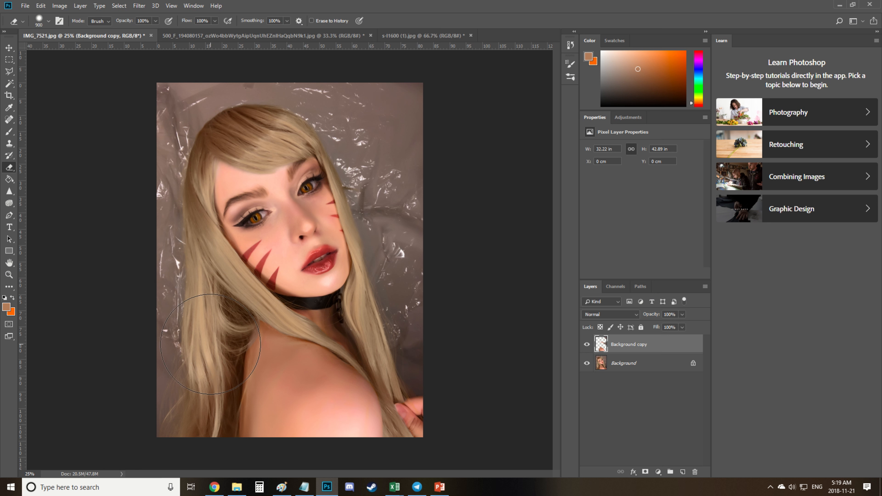
drag(681, 314, 656, 325)
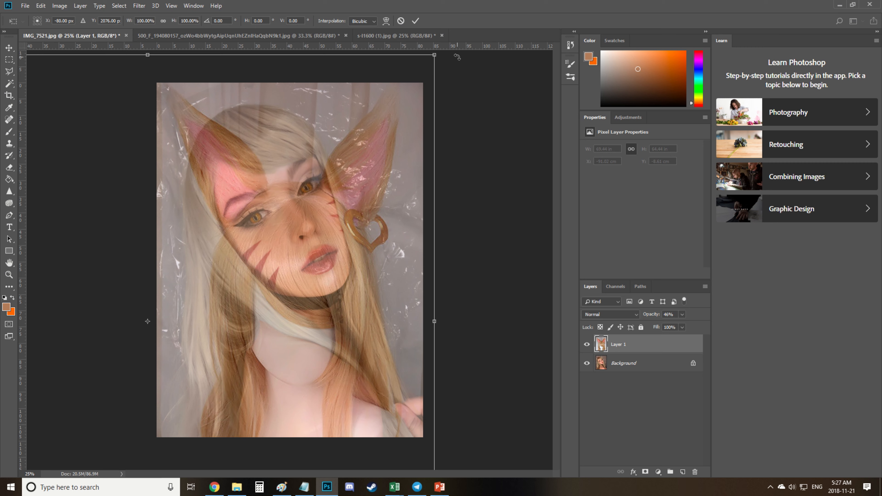
- Rotate the 46%-opacity cat-ear overlay to match the head tilt and duplicate the layer
drag(434, 55, 515, 428)
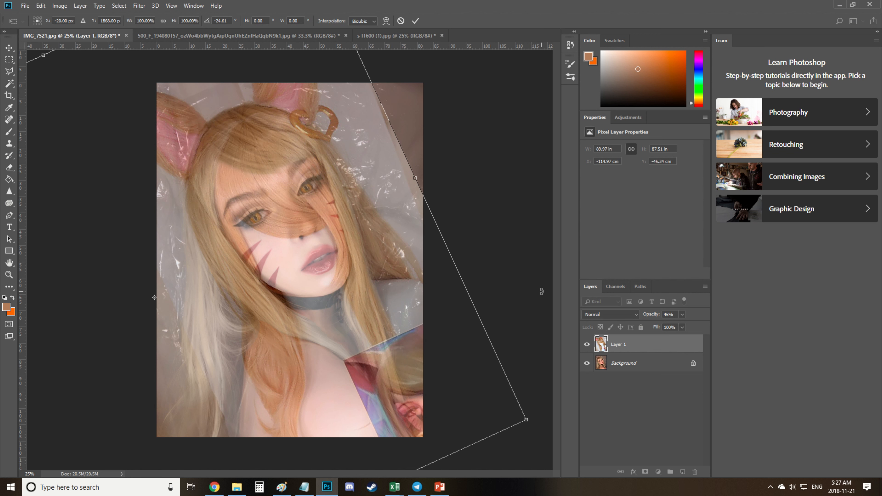
mouse_move(624, 350)
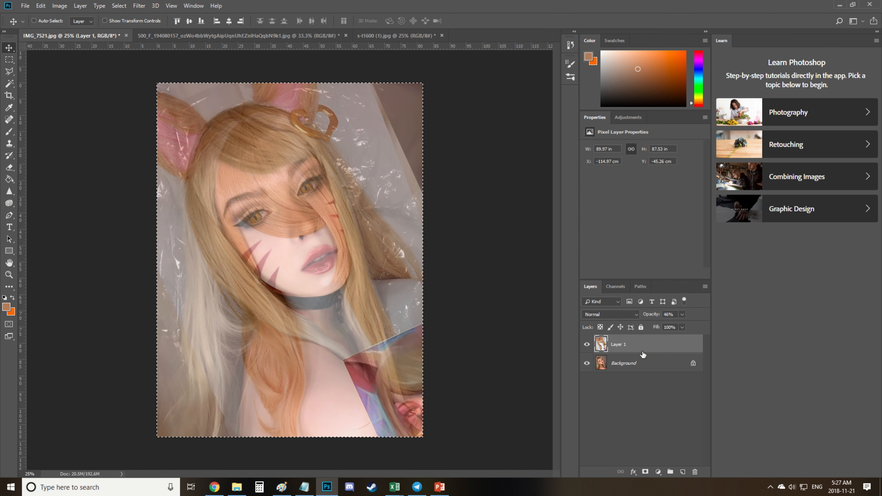
right_click(619, 344)
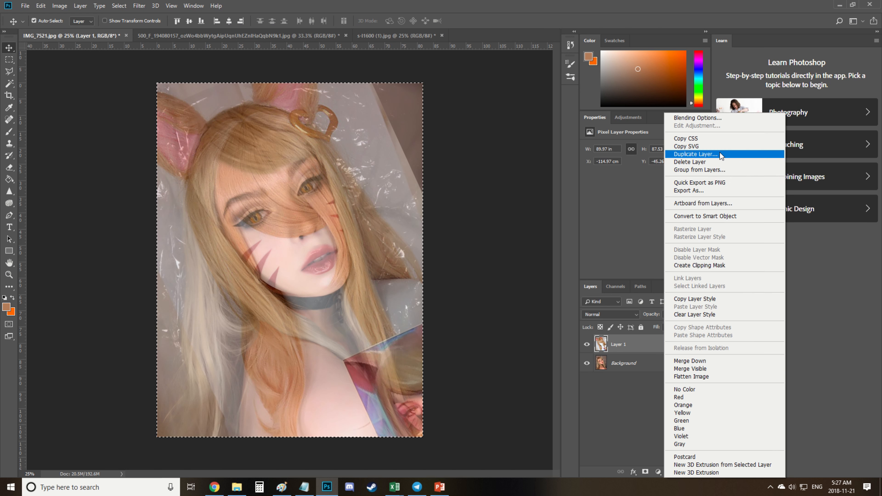
click(695, 155)
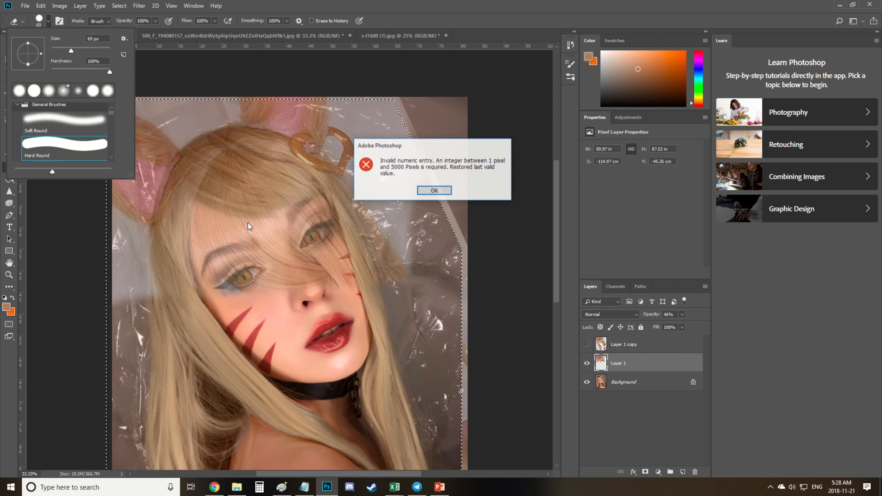
- Set a soft 500 px eraser and clear the plastic overlay off the fringe and forehead
click(434, 190)
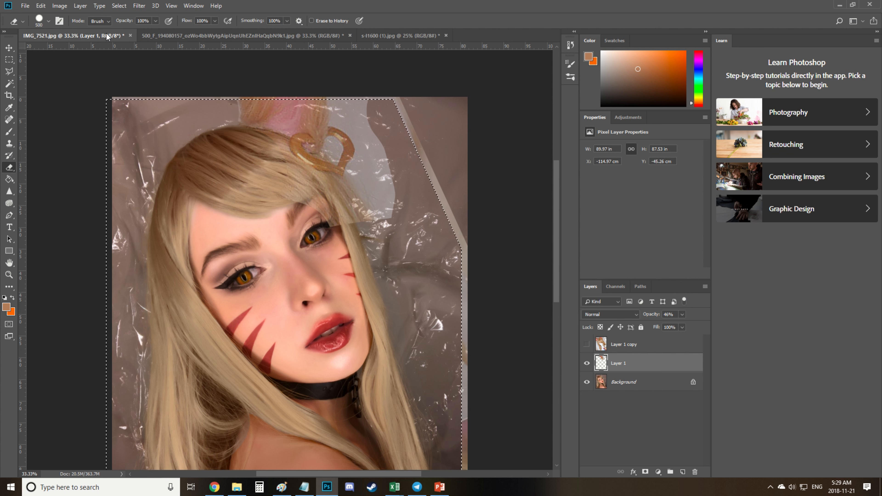
click(48, 21)
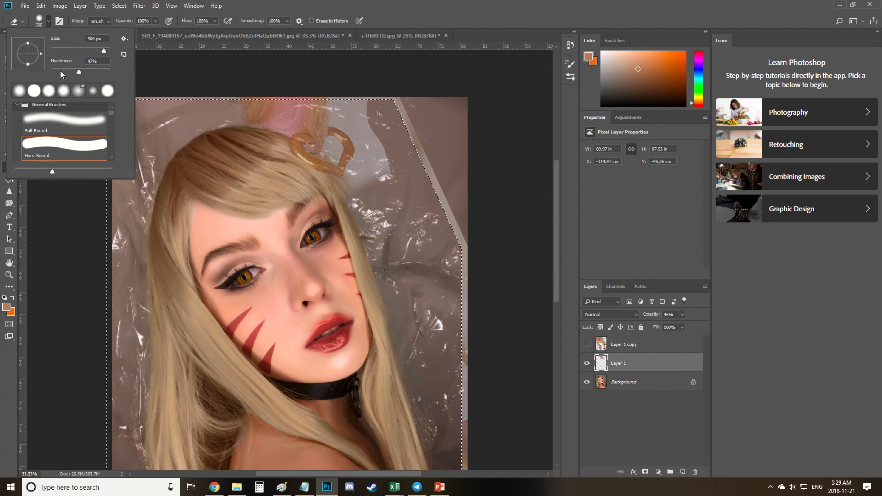
click(68, 35)
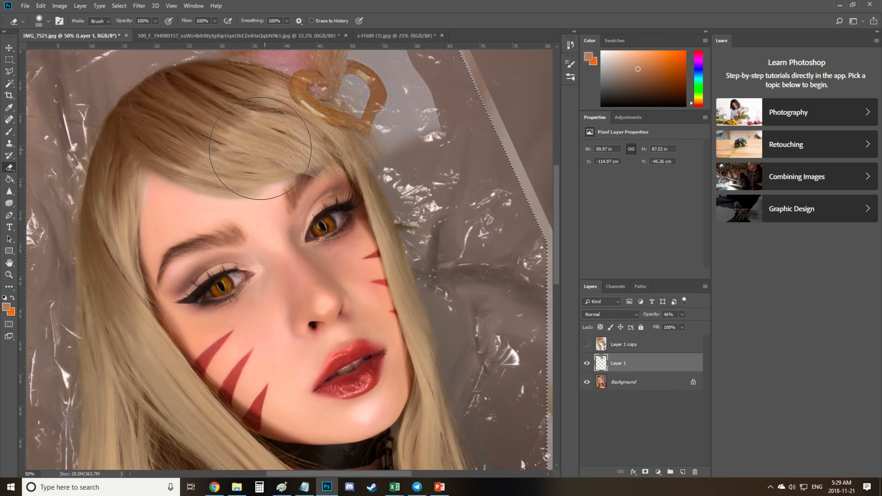
drag(258, 149, 343, 189)
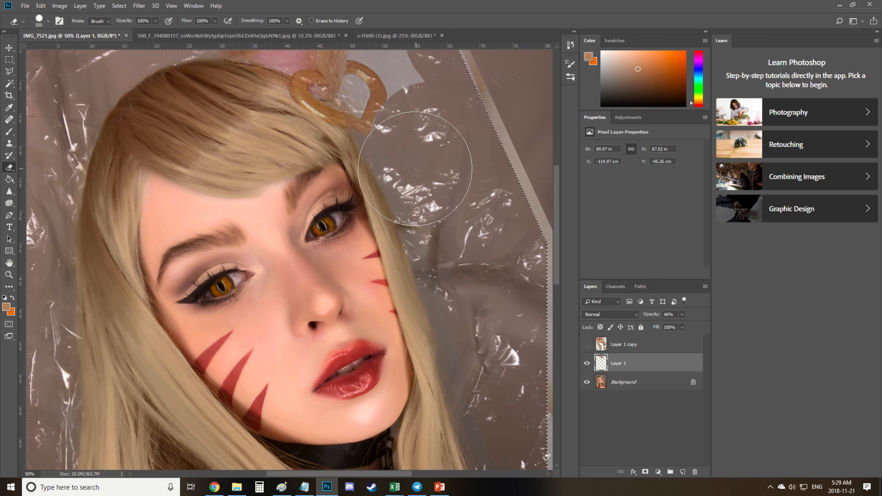
mouse_move(429, 138)
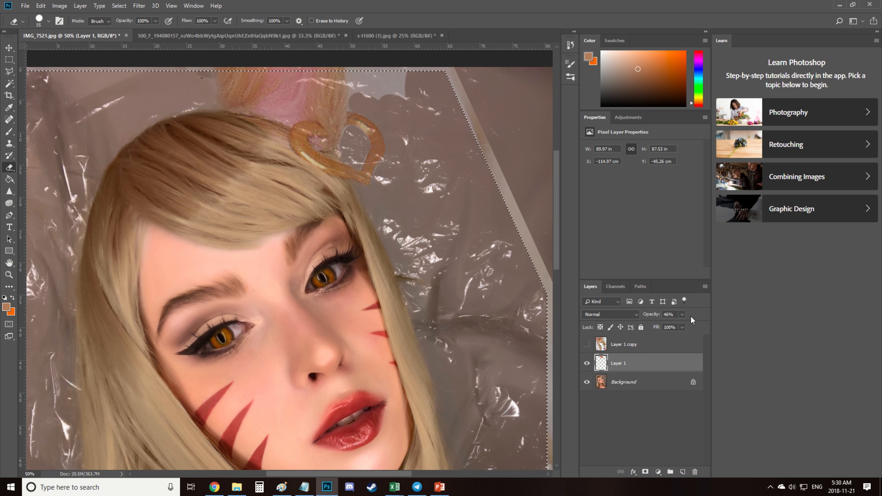
- Erase the remaining overlay from the hair beside the ear, leaving only the pink ears
click(47, 20)
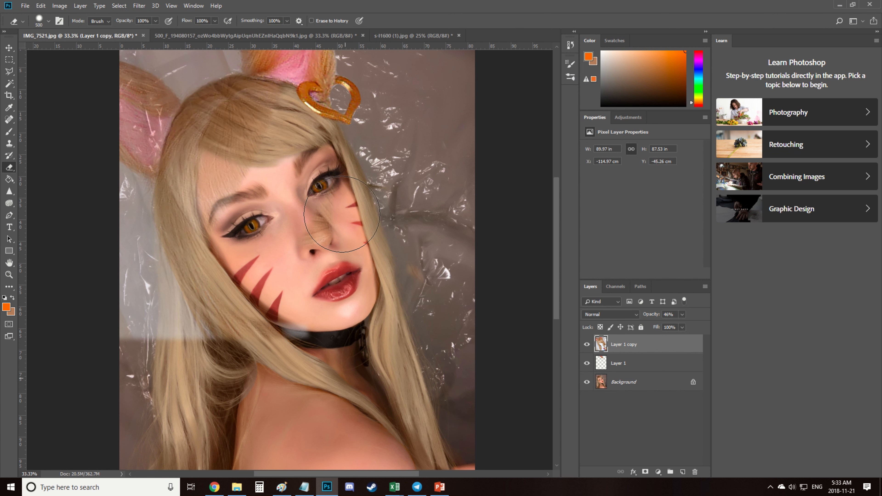
mouse_move(9, 60)
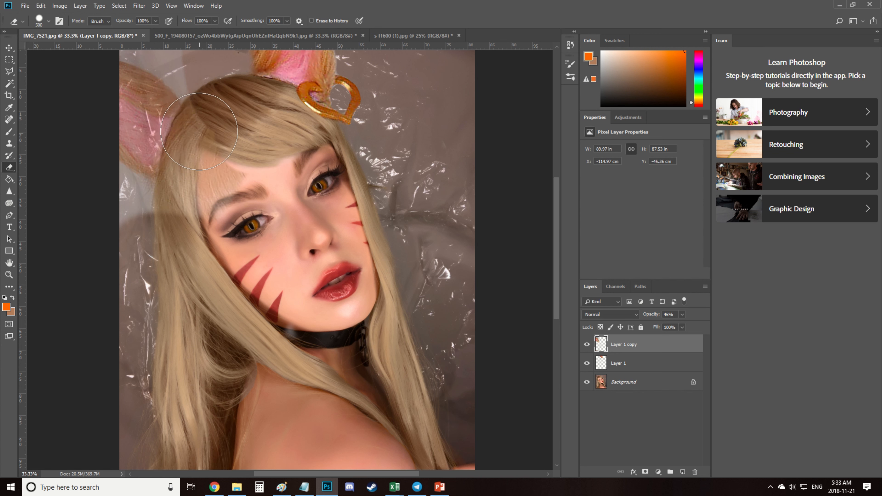
click(49, 20)
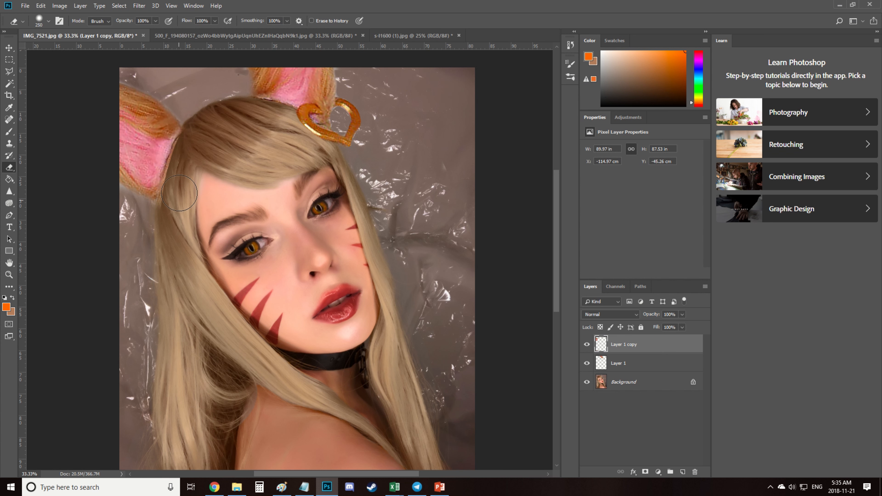
- Use Replace Color to drop the ear pieces' saturation to about -41 with a slight lightness nudge
drag(180, 194, 85, 197)
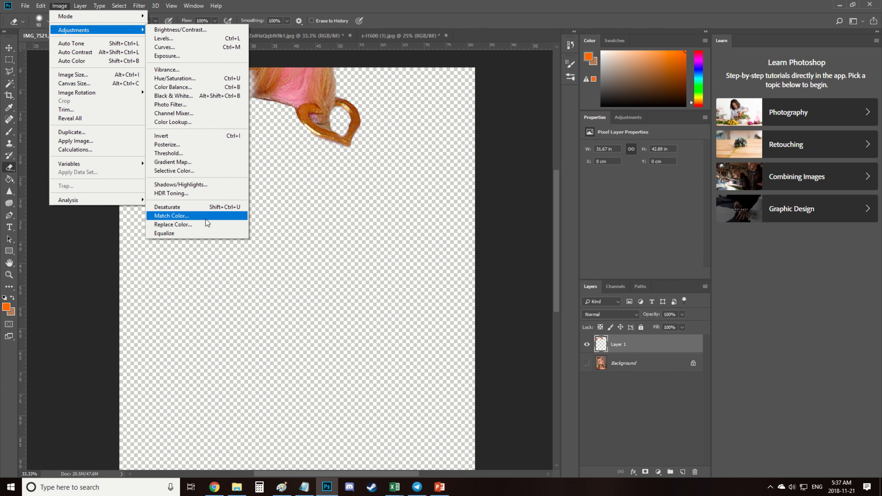
click(172, 224)
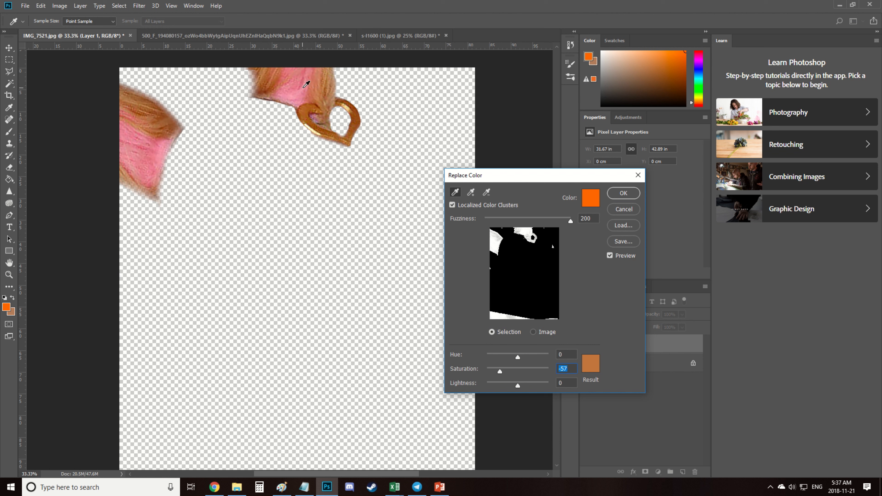
drag(518, 386, 521, 386)
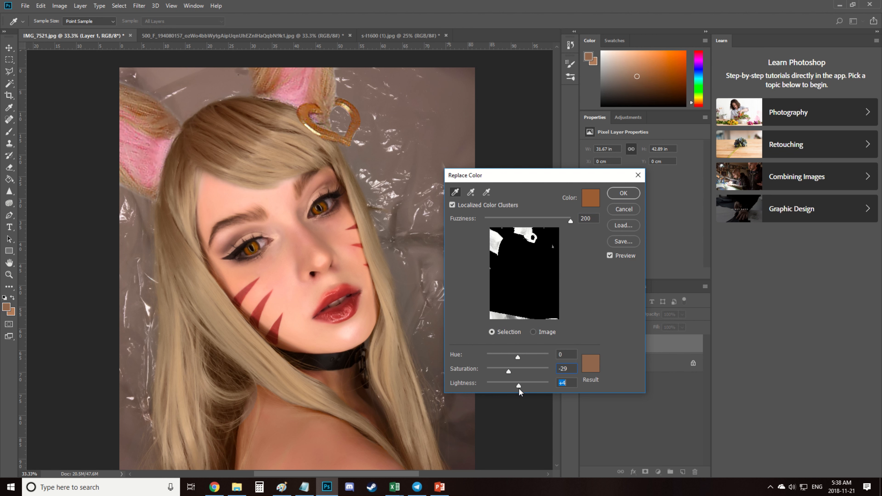
drag(507, 371, 512, 371)
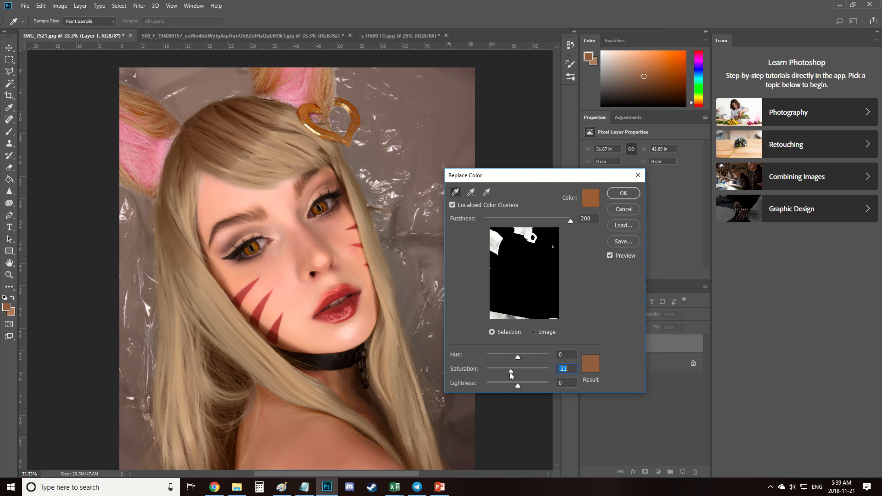
drag(518, 371, 505, 371)
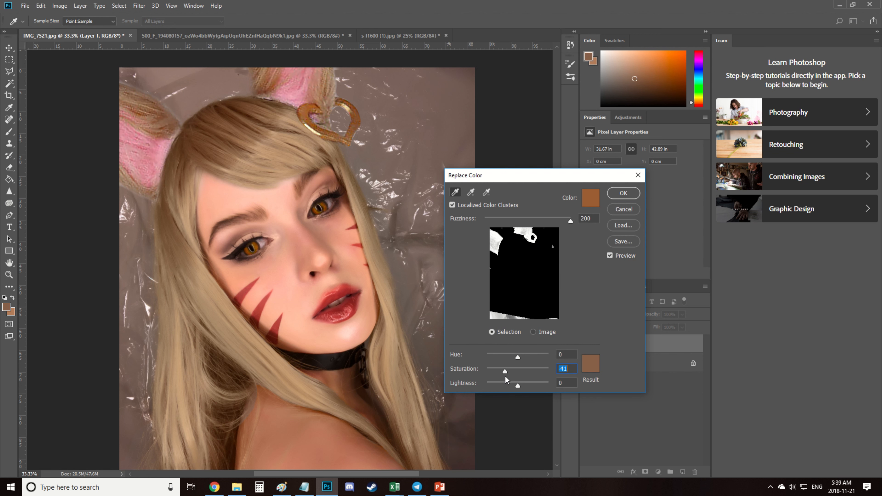
click(622, 193)
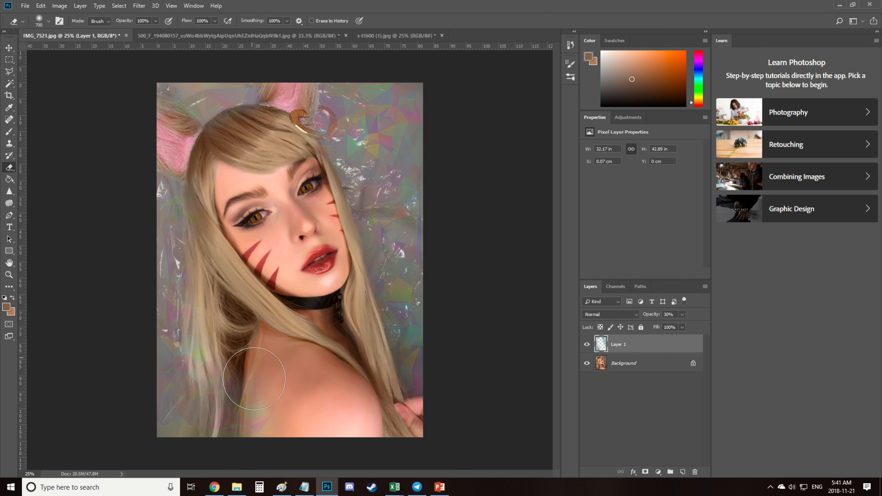
- Erase the ~34% iridescent overlay off the shoulder, chest and hair near the ear
drag(254, 378, 246, 328)
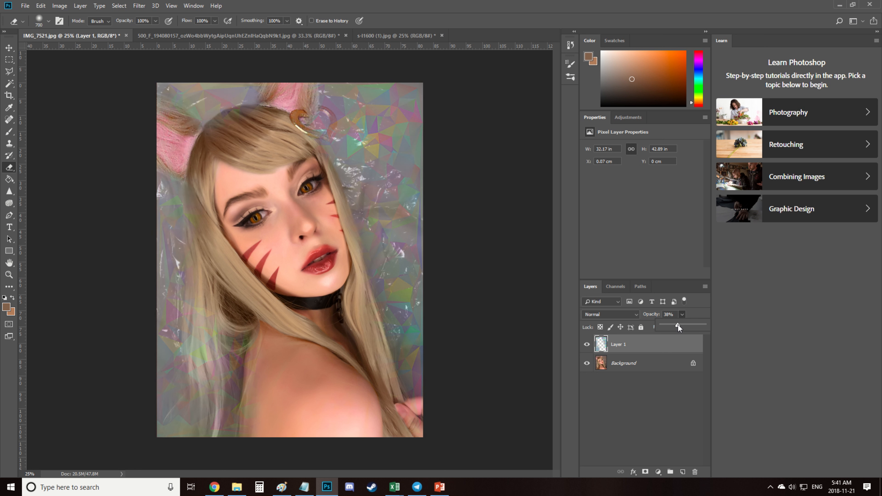
drag(678, 325, 675, 325)
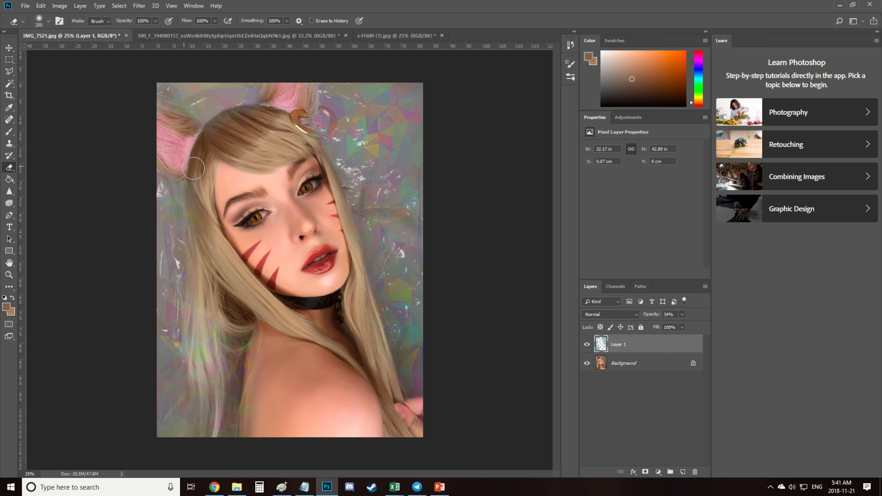
click(623, 362)
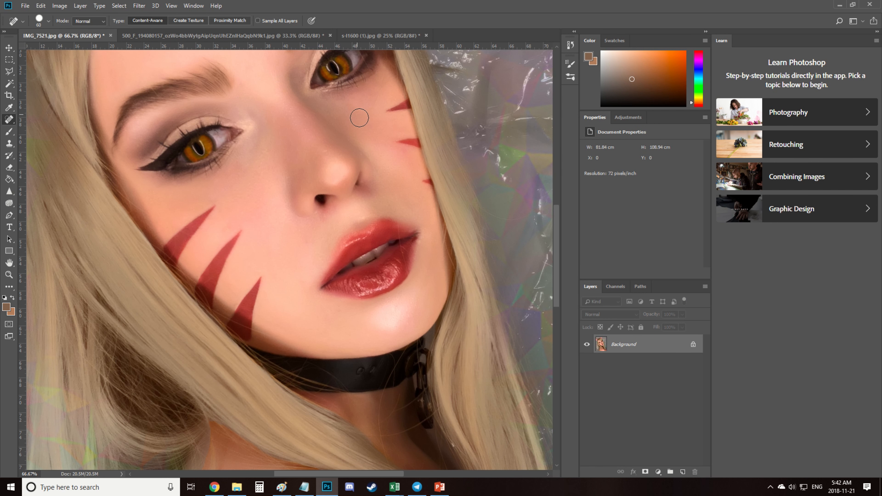
mouse_move(403, 155)
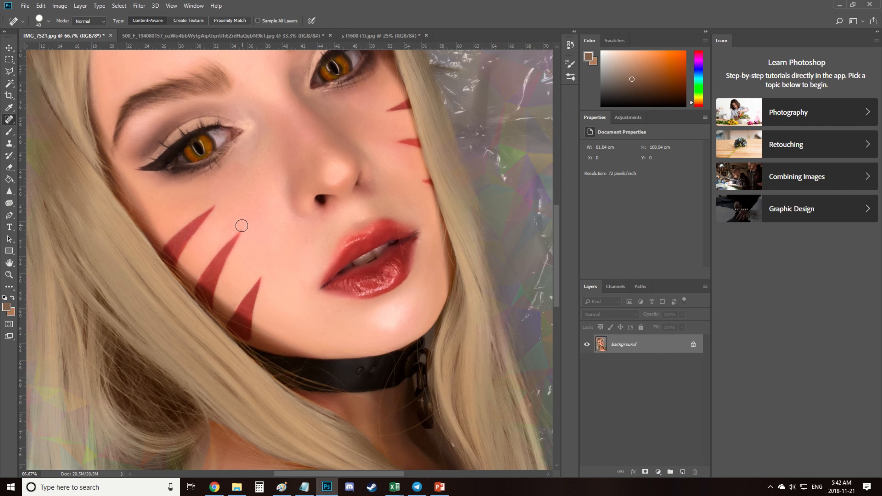
mouse_move(340, 401)
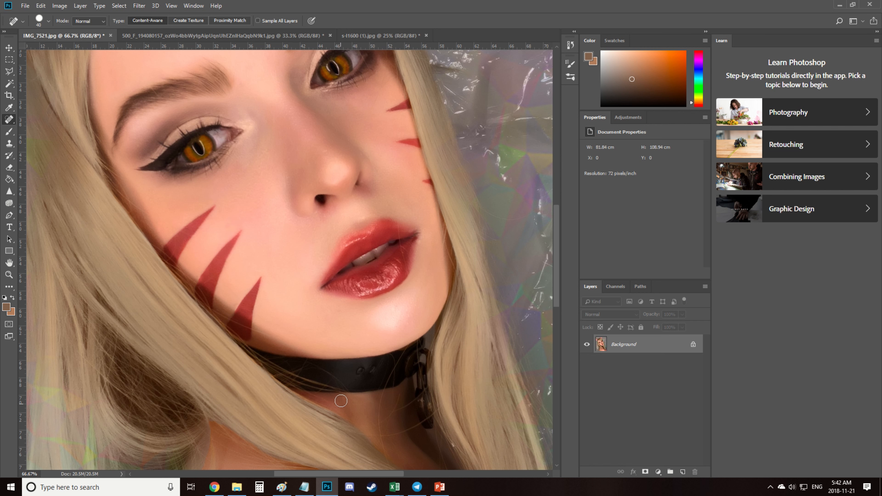
mouse_move(271, 133)
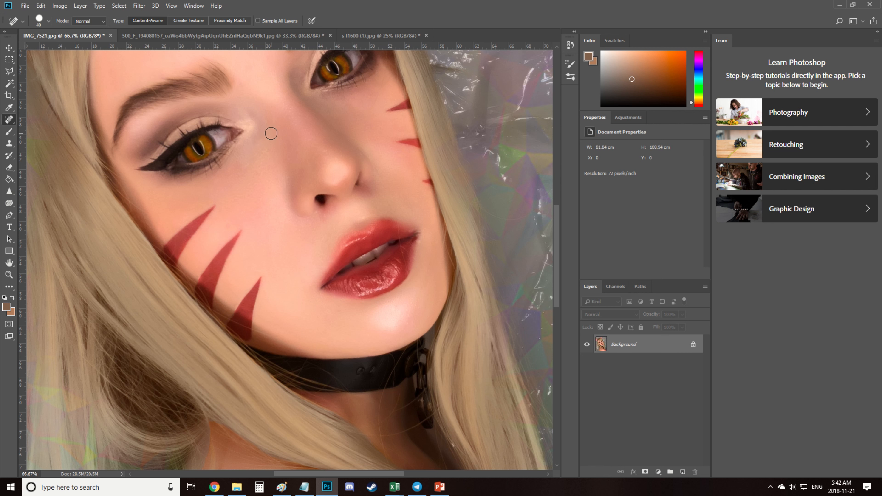
mouse_move(268, 218)
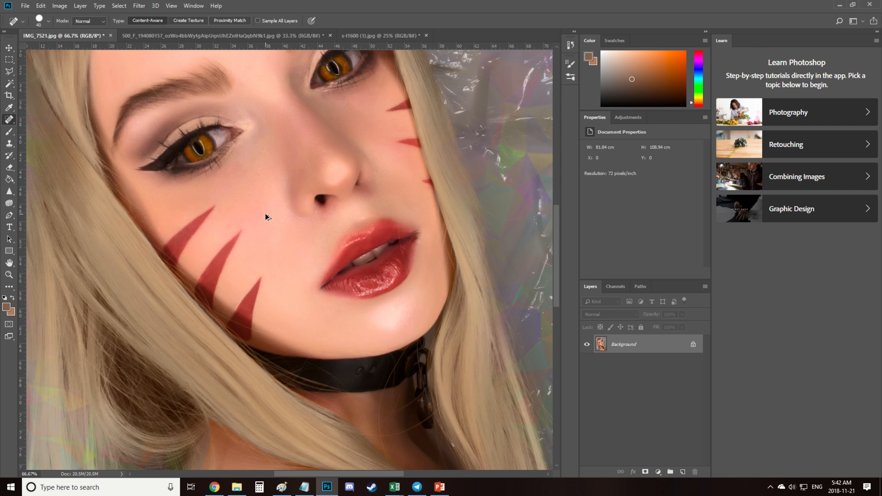